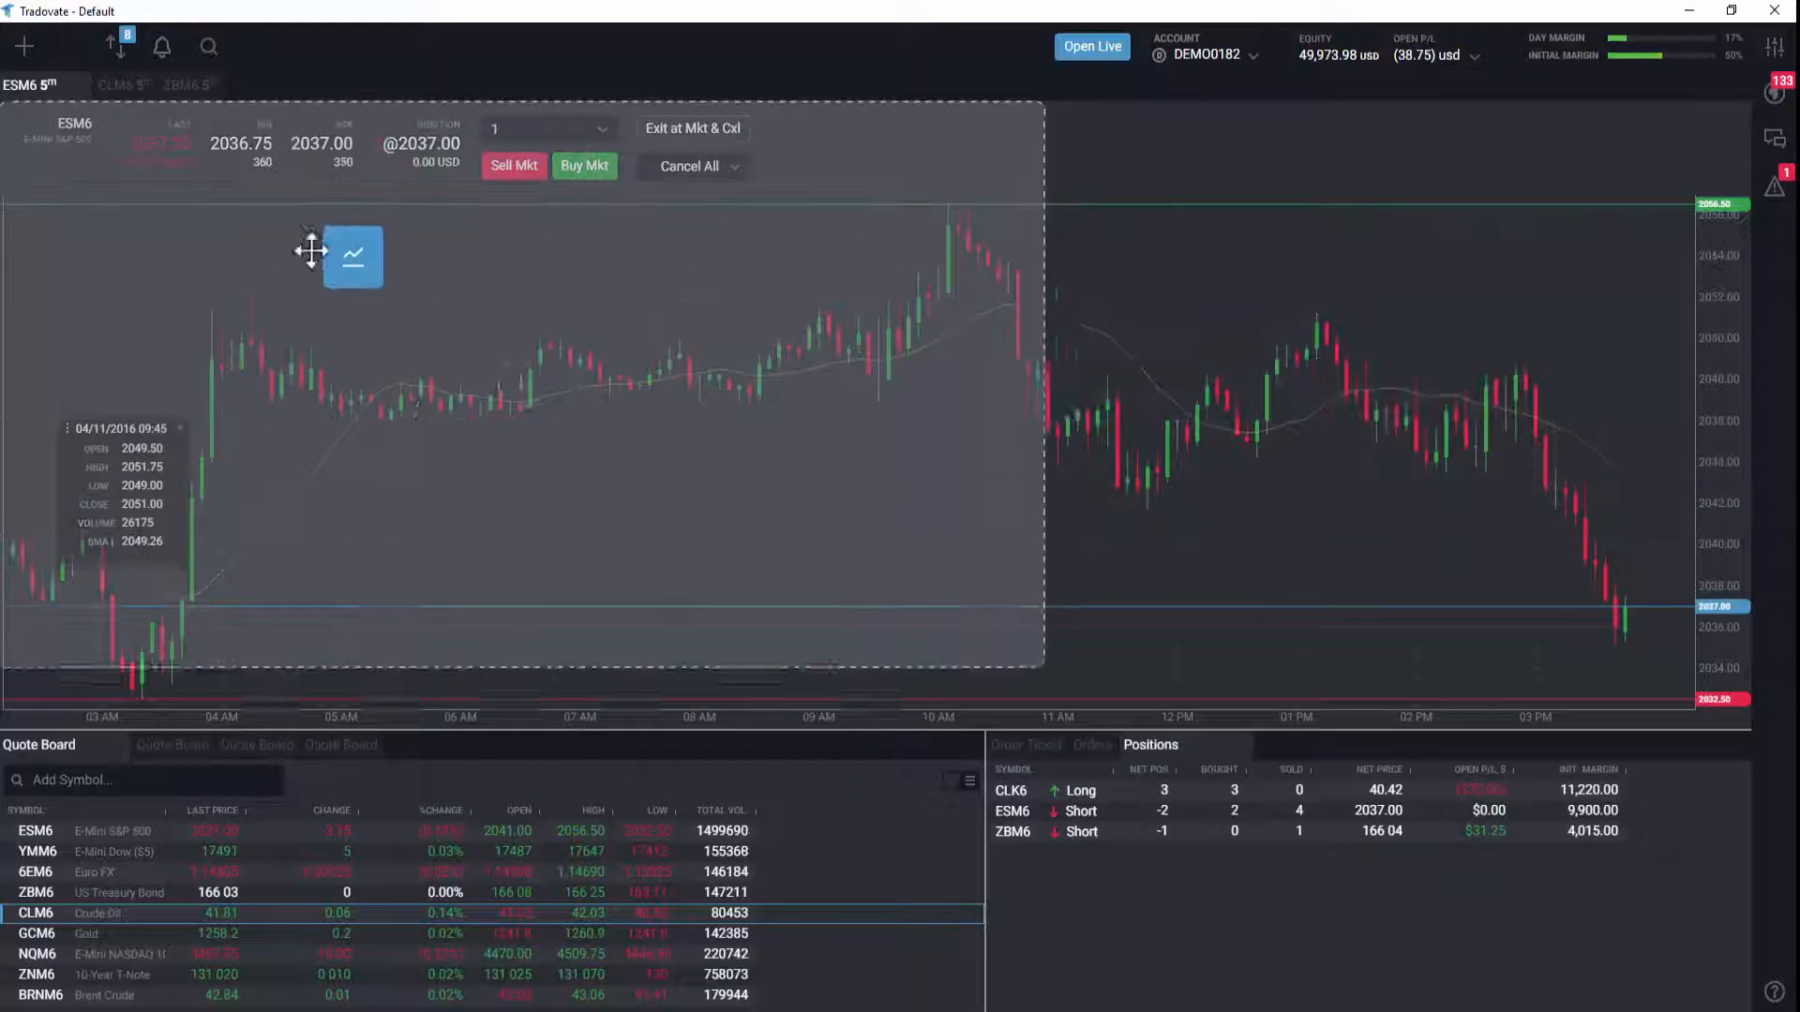
Place a new chart on the left half and set its symbol to NQM6.
{"action": "left_click", "coordinate": [25, 46]}
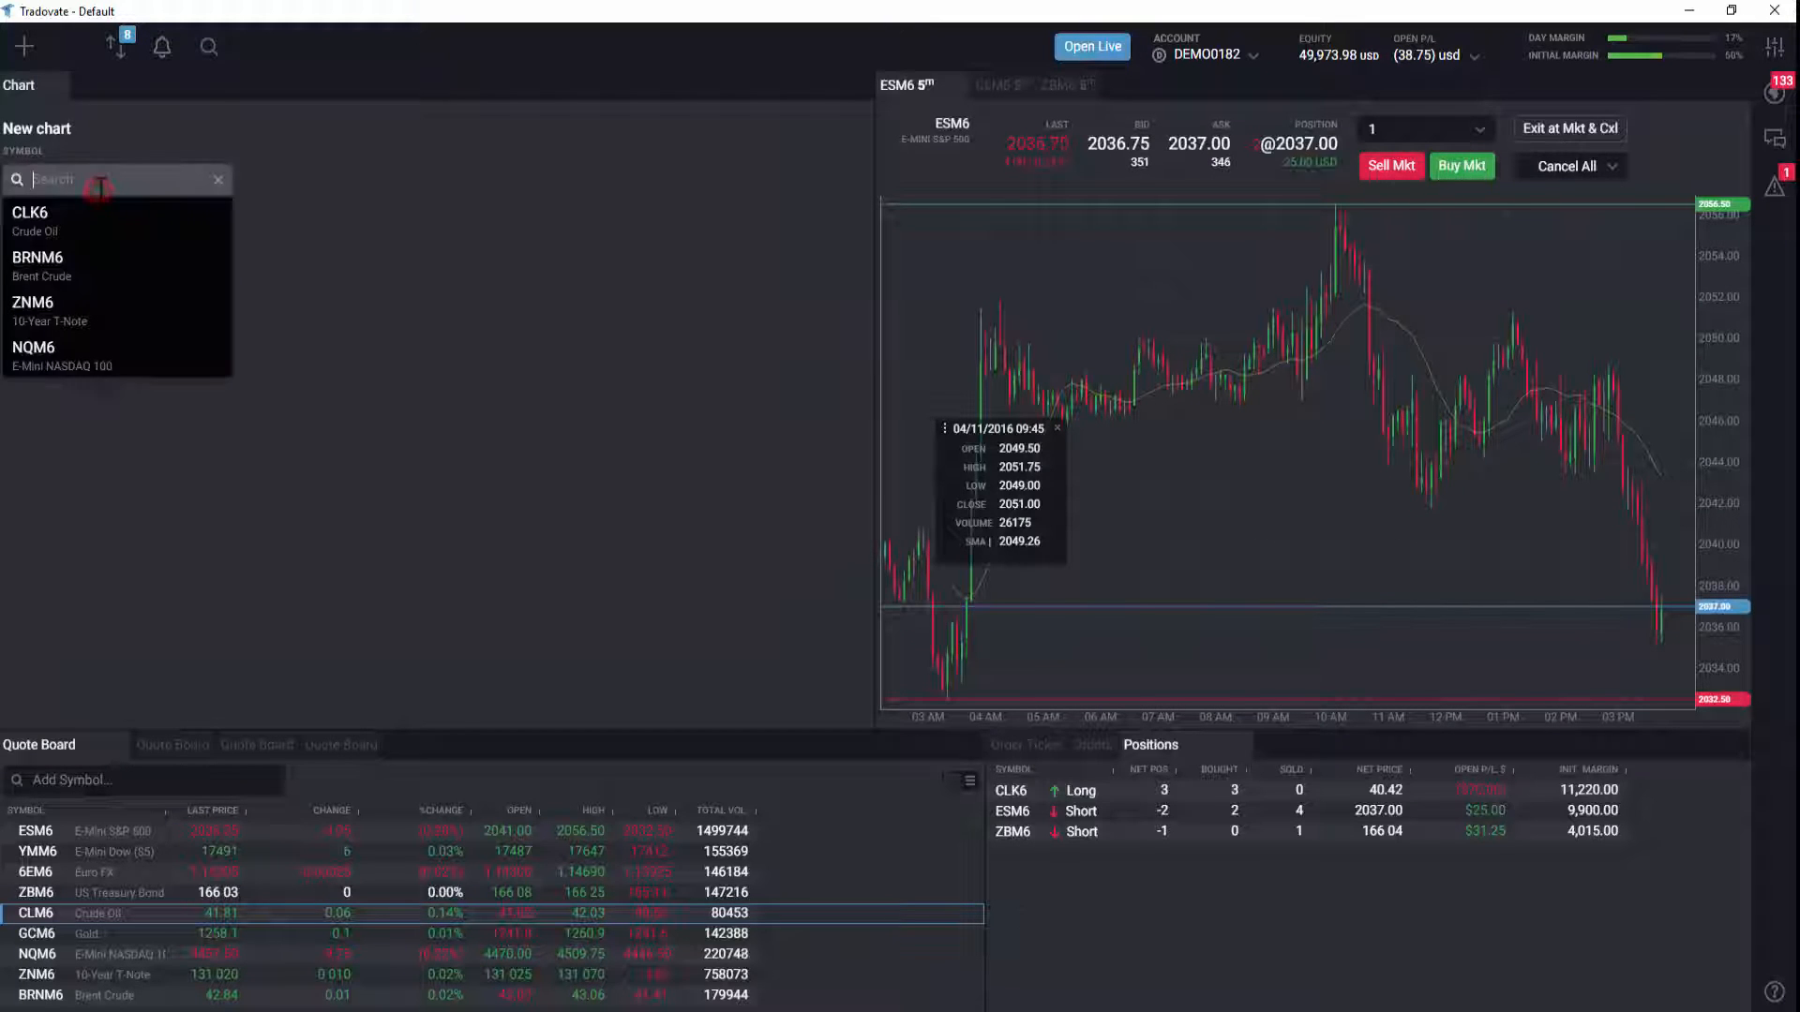
{"action": "left_click", "coordinate": [62, 356]}
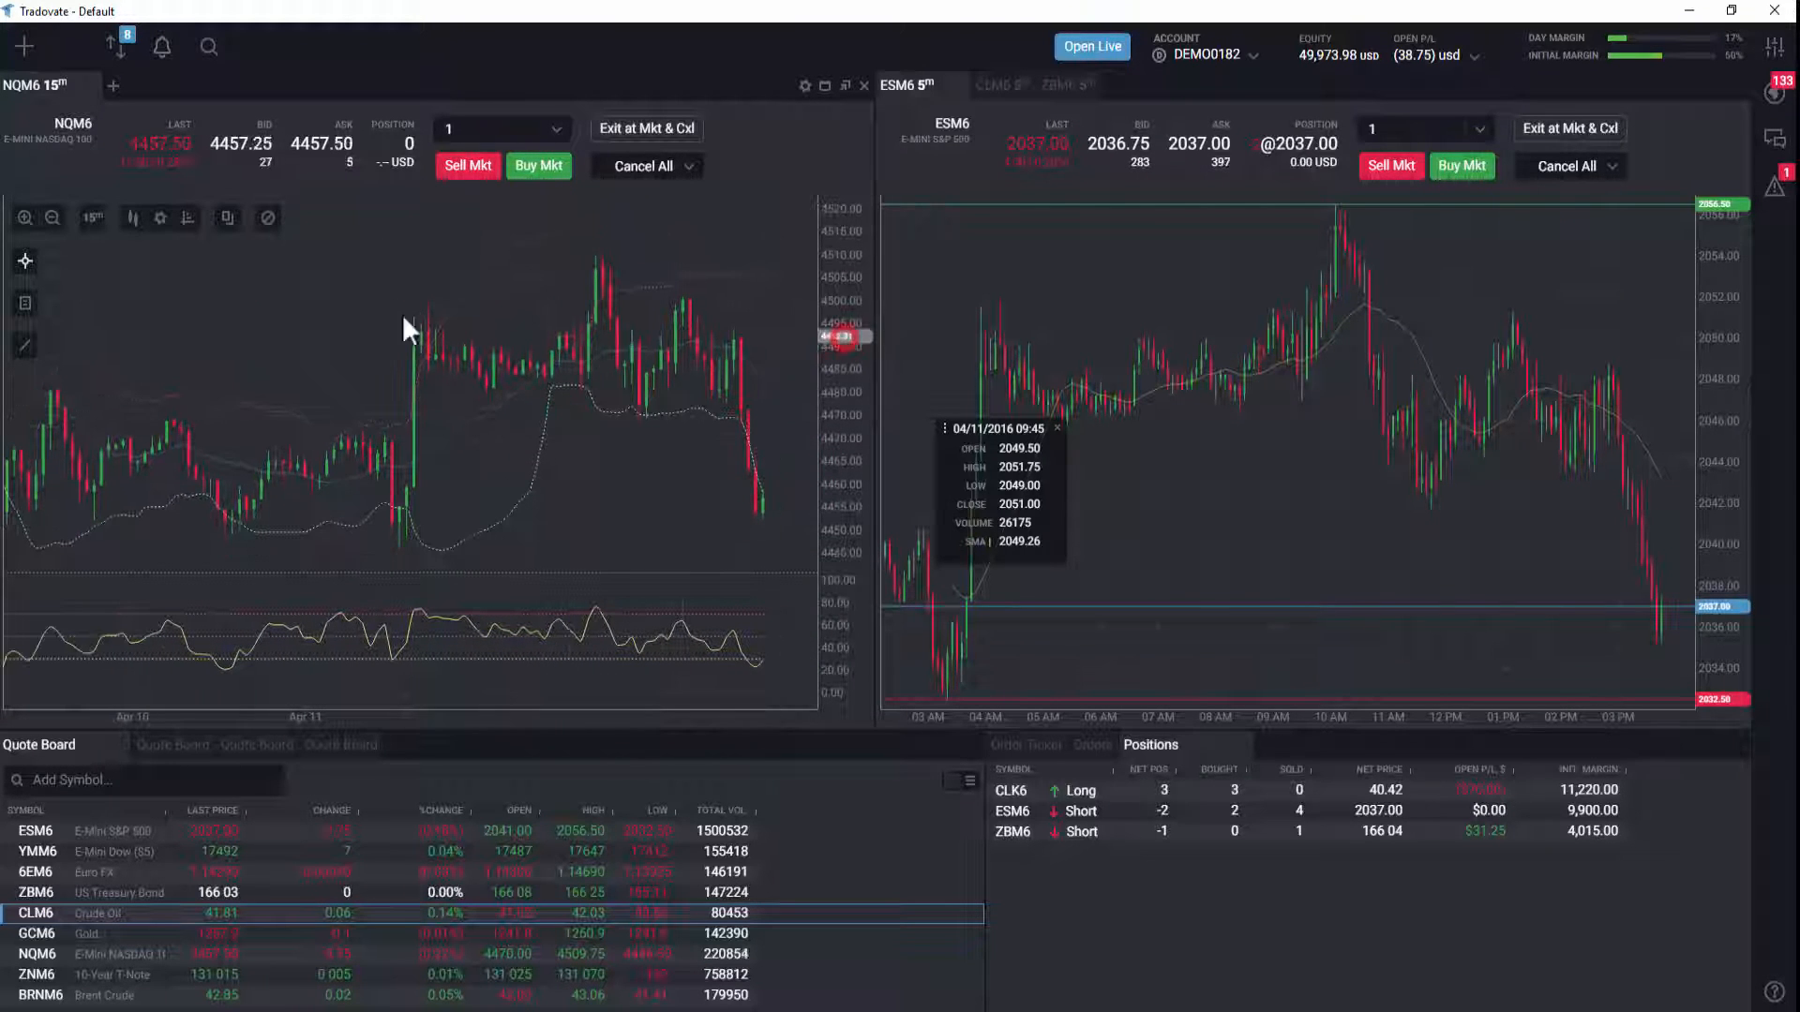
Search 'es' and choose ESM6 as the new DOM window's symbol.
{"action": "type", "text": "es"}
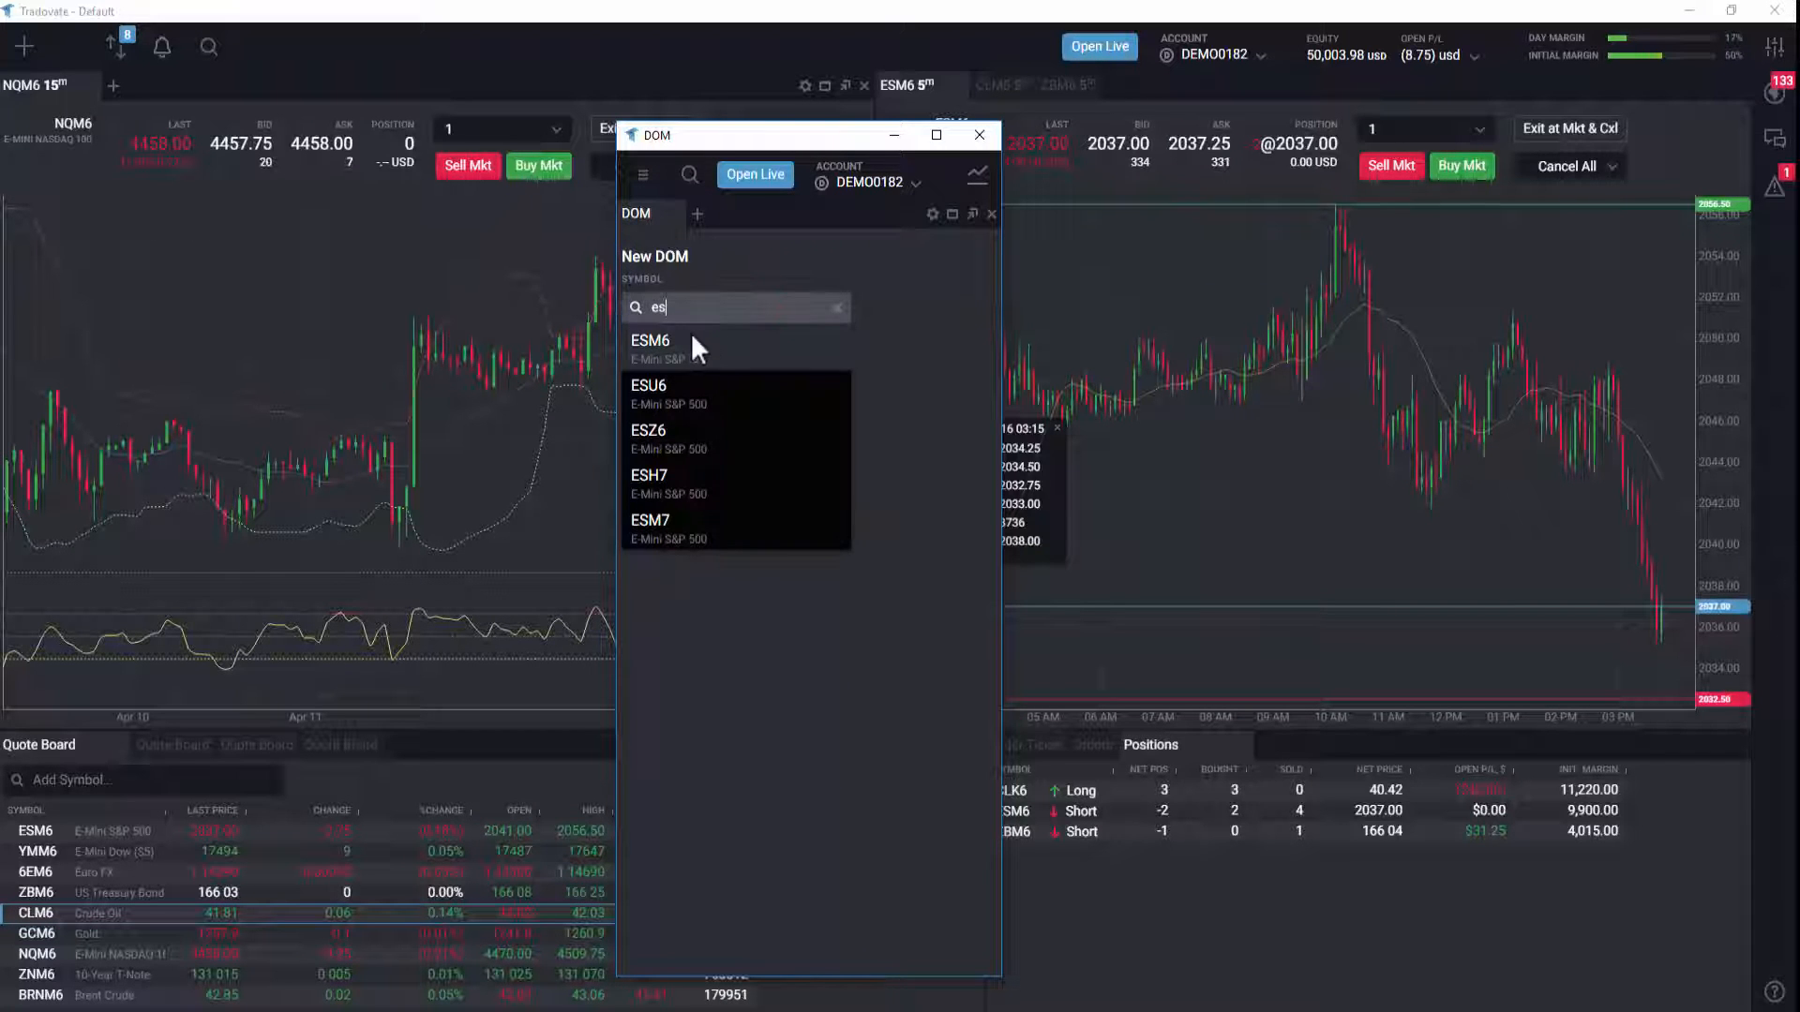
{"action": "left_click", "coordinate": [649, 340]}
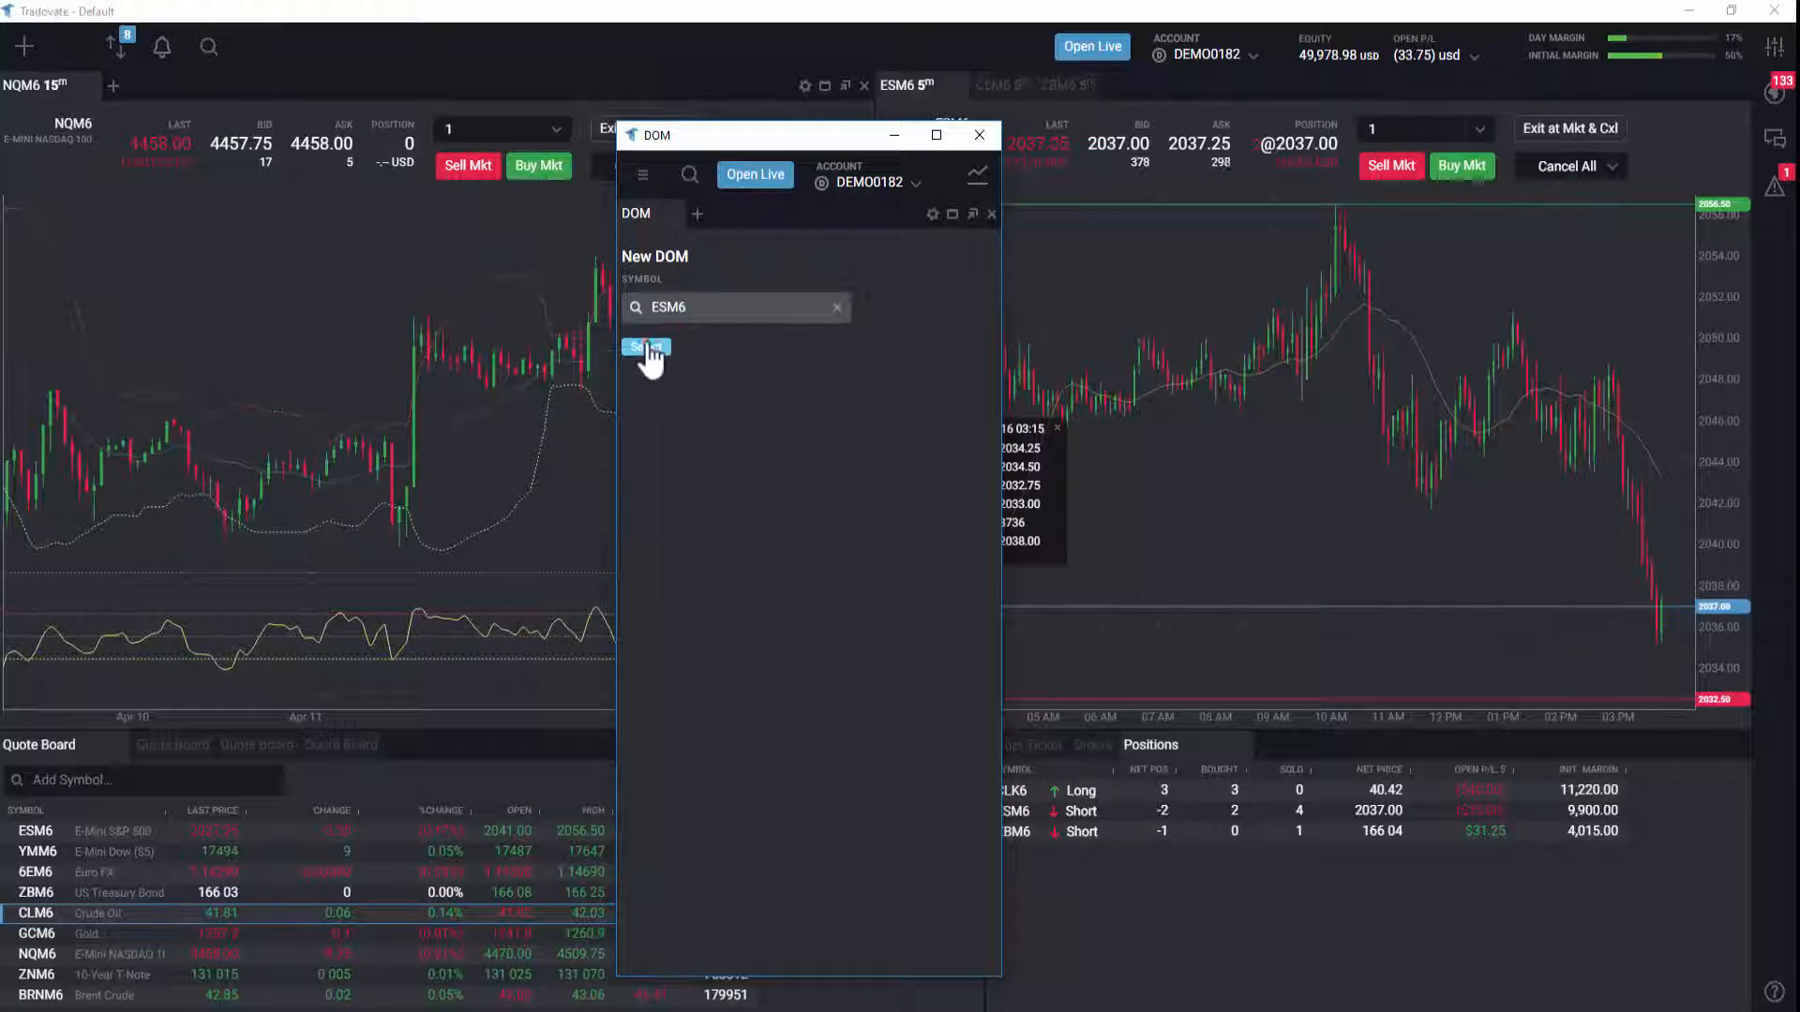
{"action": "left_click", "coordinate": [645, 346]}
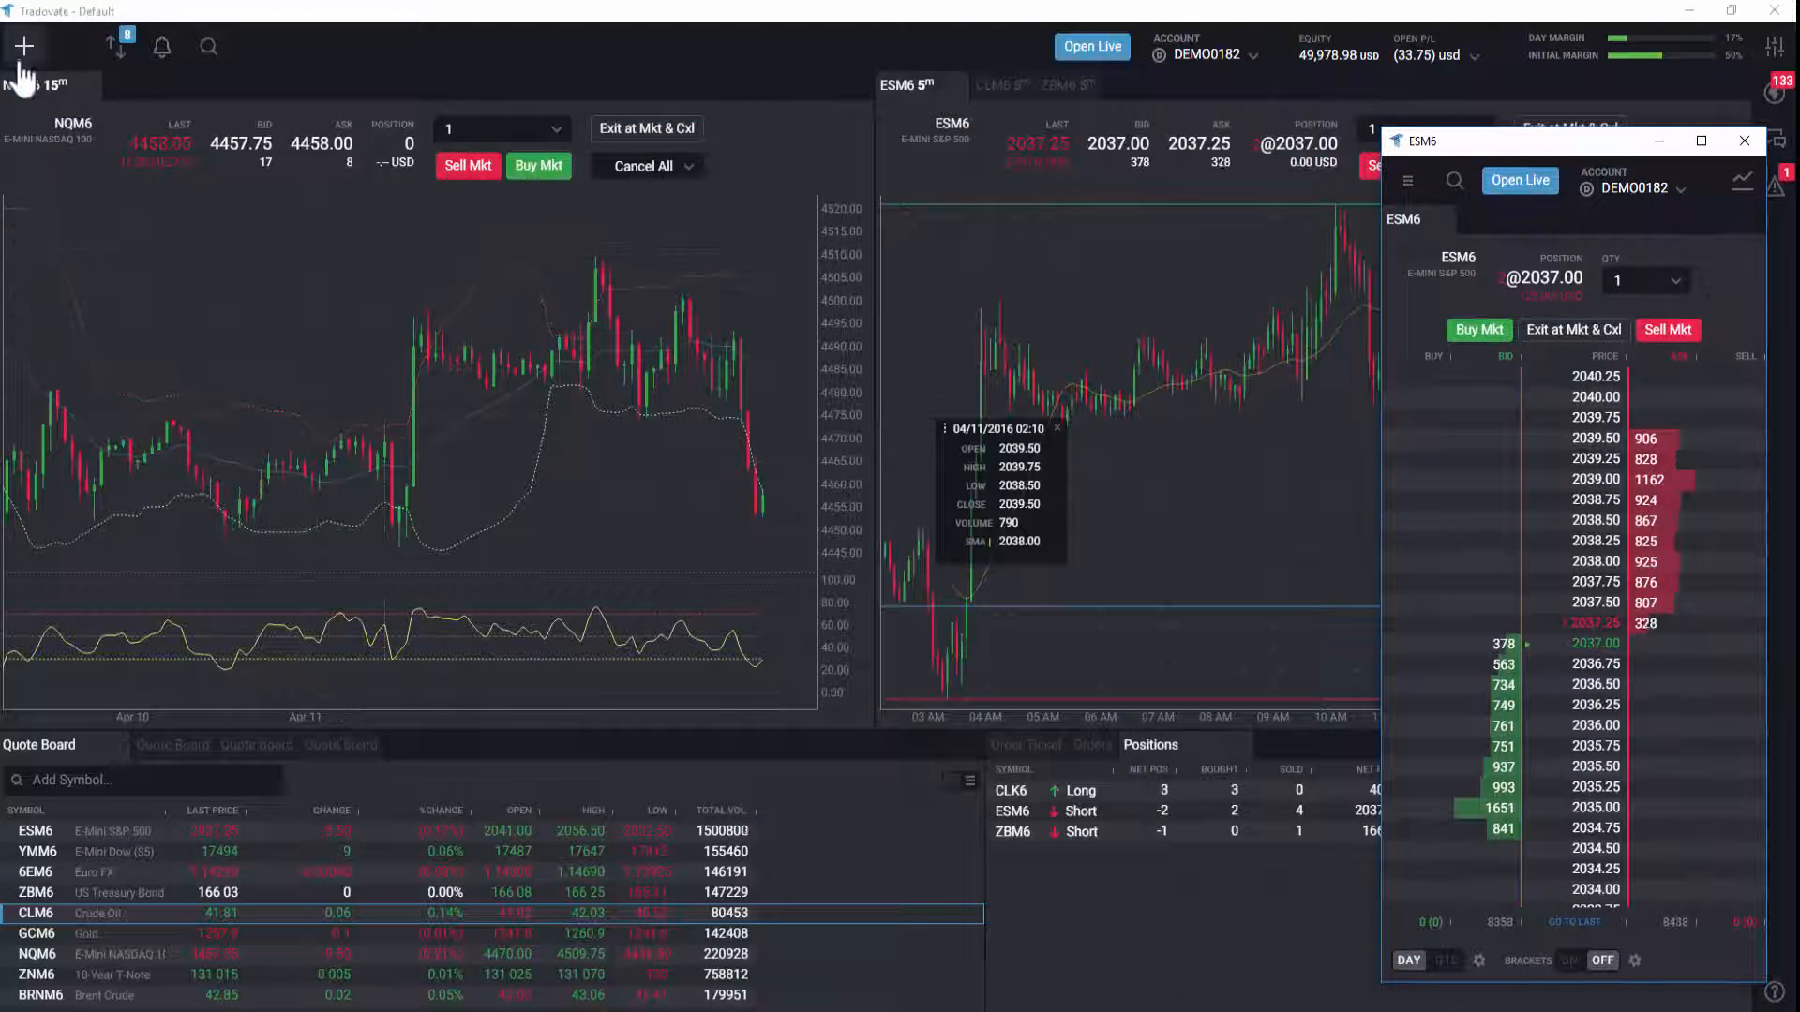
Name and save the layout as workspace template 'My Favorite Template'.
{"action": "left_click", "coordinate": [25, 46]}
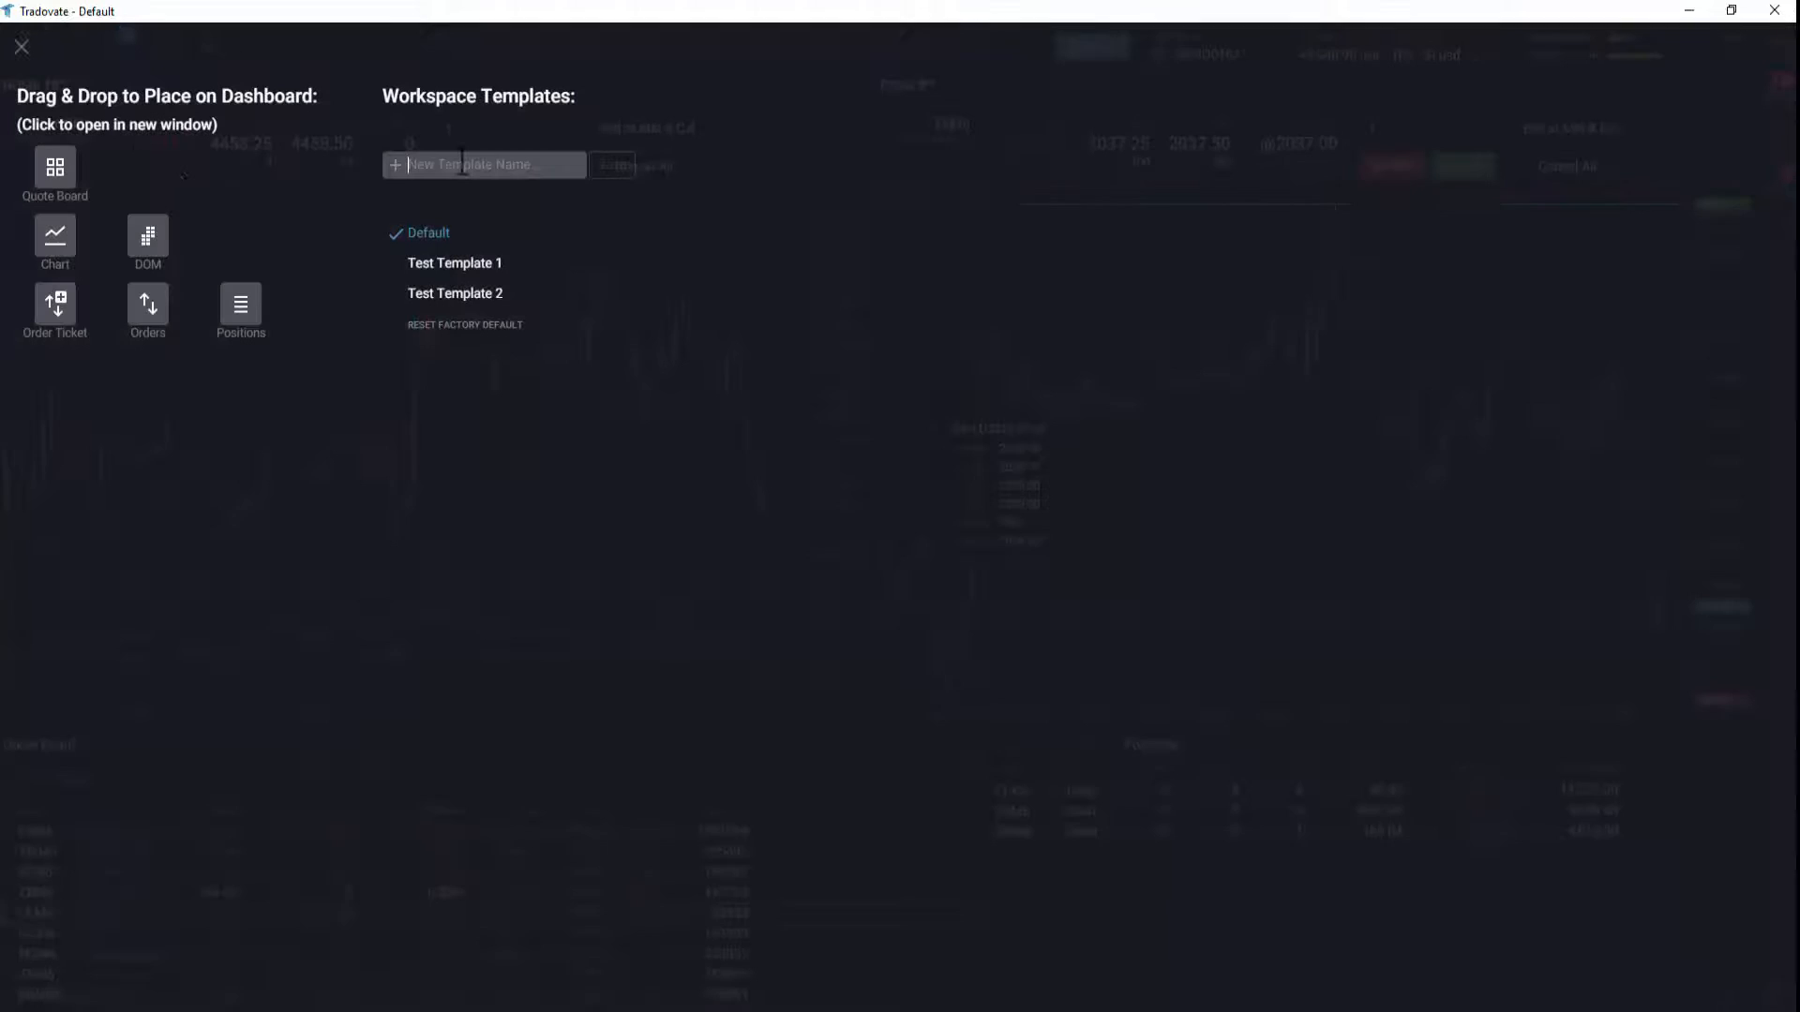
{"action": "left_click", "coordinate": [21, 46]}
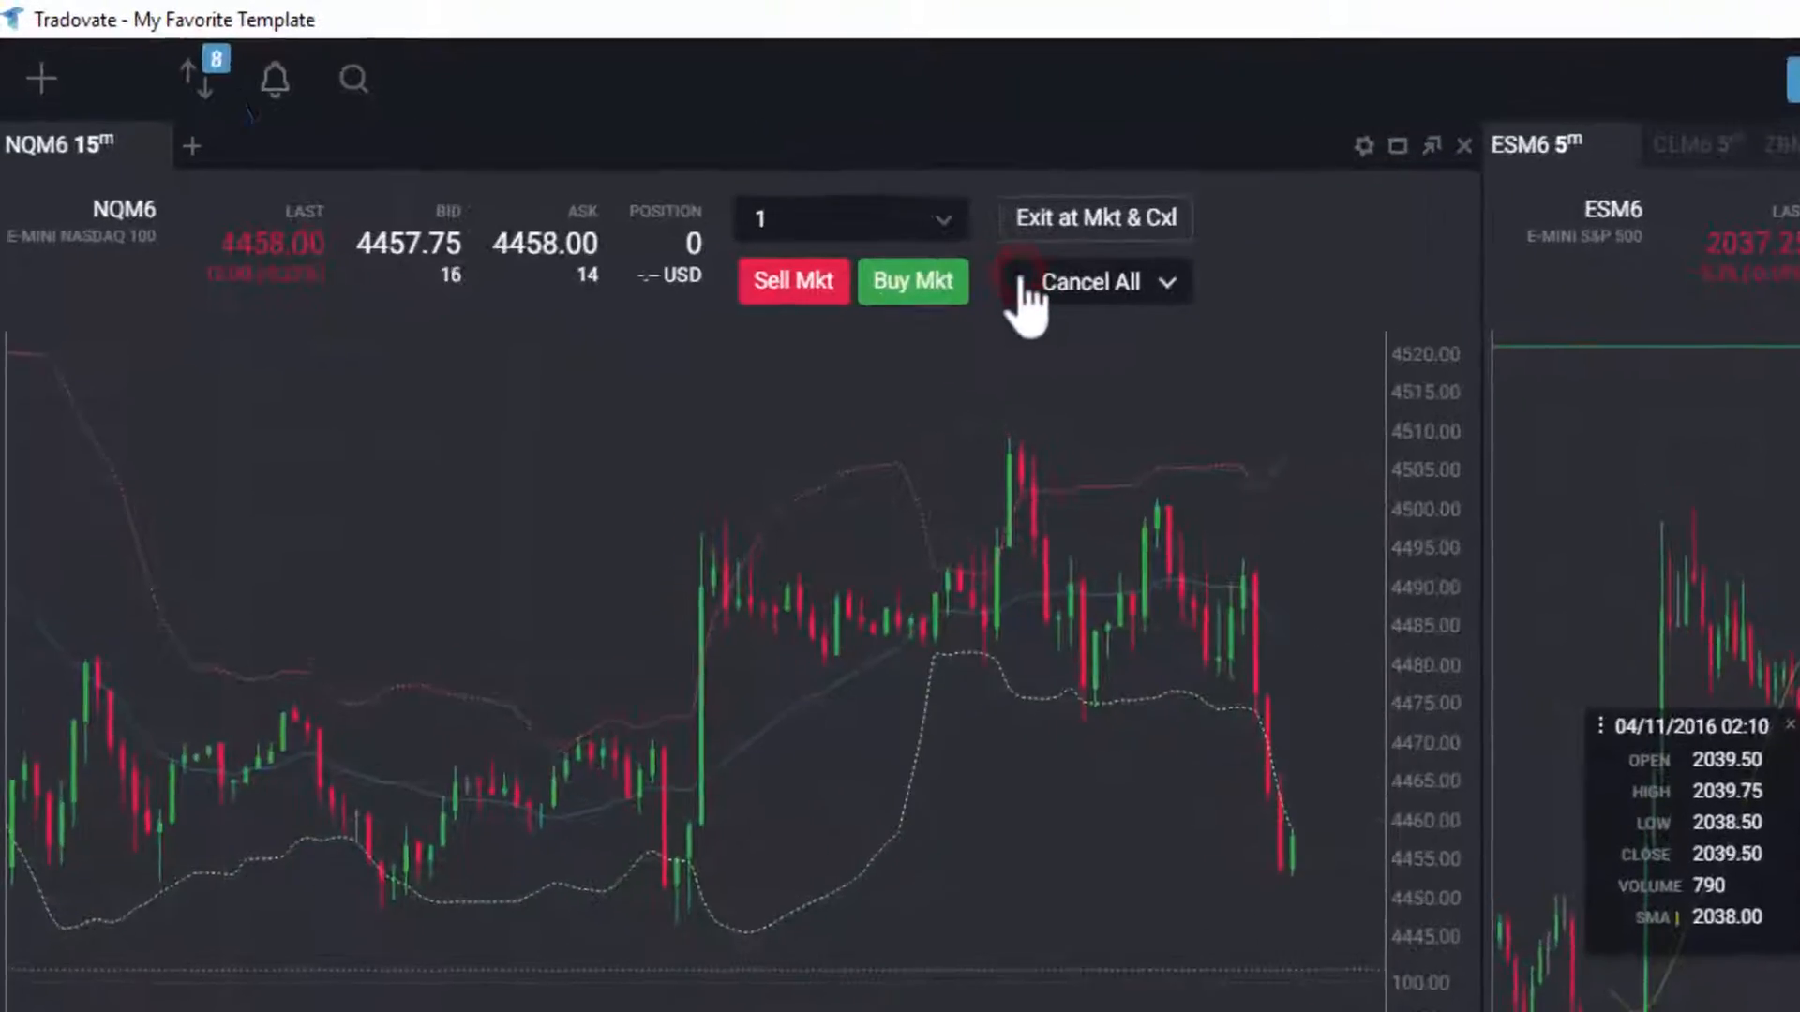